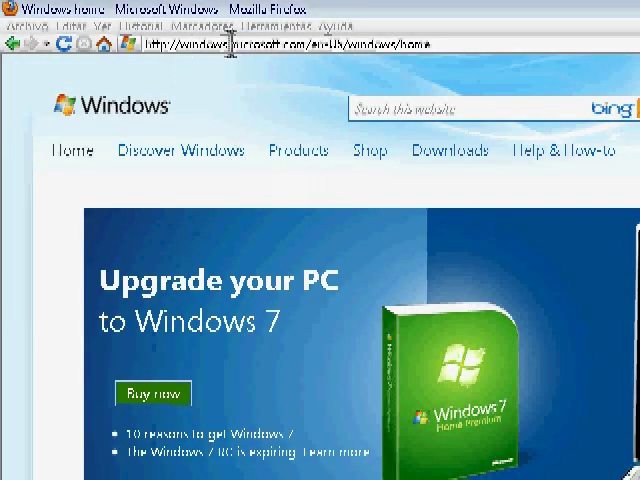
{"action": "mouse_move", "coordinate": [480, 174]}
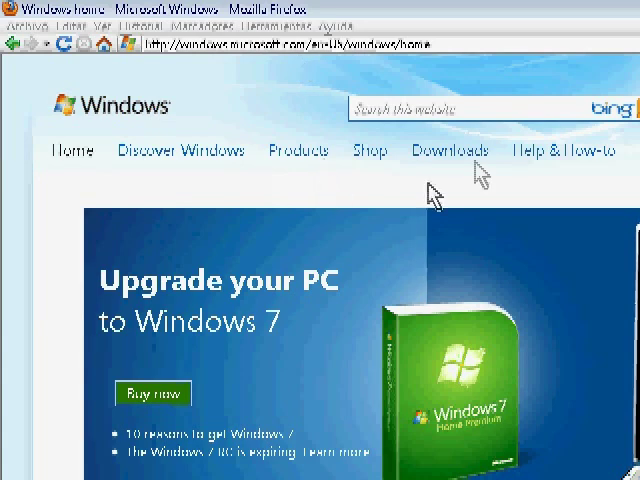
{"action": "mouse_move", "coordinate": [197, 192]}
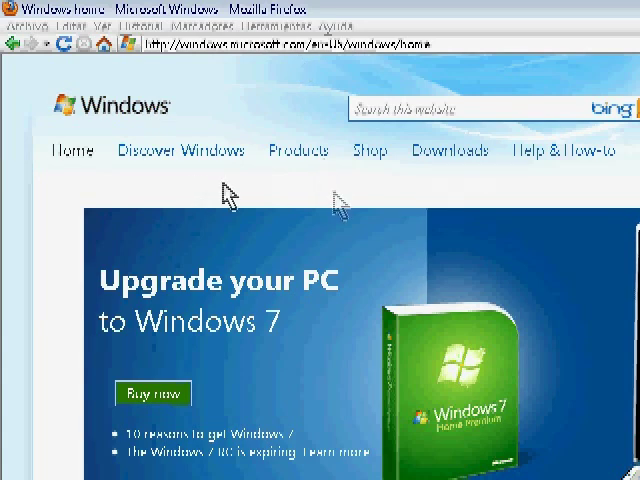
Navigate from the Downloads menu to the Windows 7 downloads page and scroll down
{"action": "left_click", "coordinate": [450, 150]}
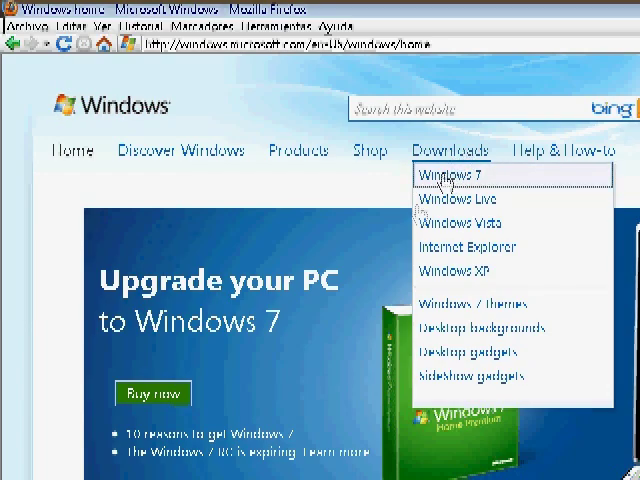
{"action": "left_click", "coordinate": [448, 175]}
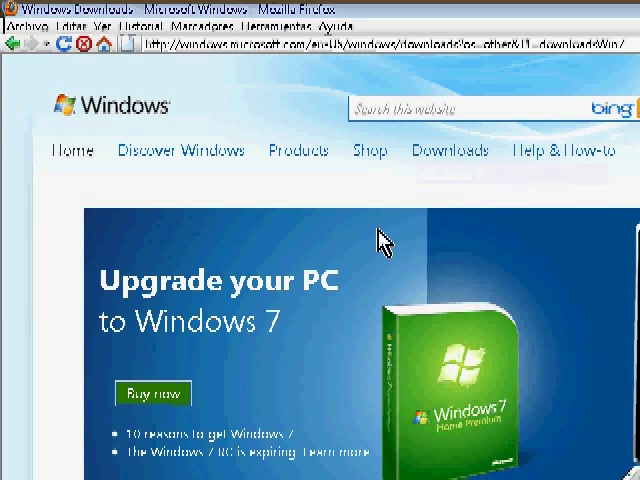
{"action": "left_click", "coordinate": [451, 150]}
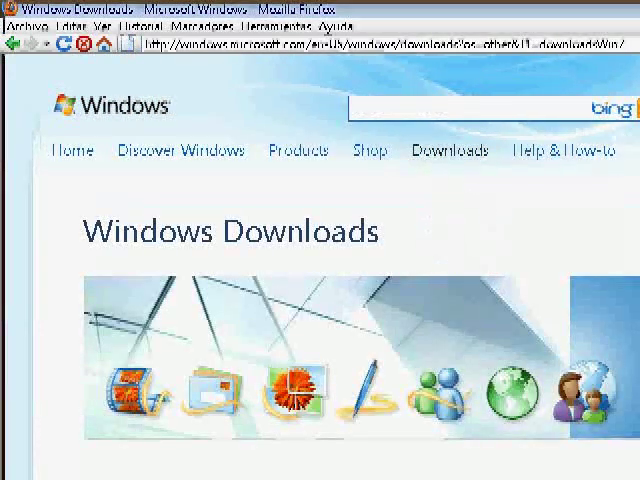
{"action": "scroll", "scroll_direction": "down", "scroll_amount": 3}
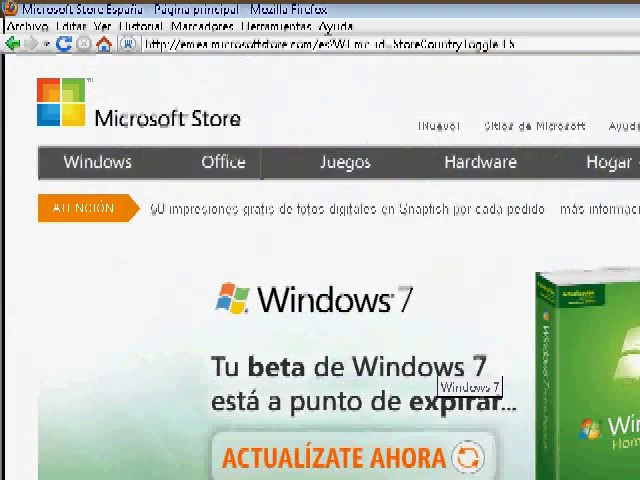
Scroll the Microsoft Store products and choose Comprar for Windows 7 Home Premium
{"action": "scroll", "scroll_direction": "down", "scroll_amount": 3}
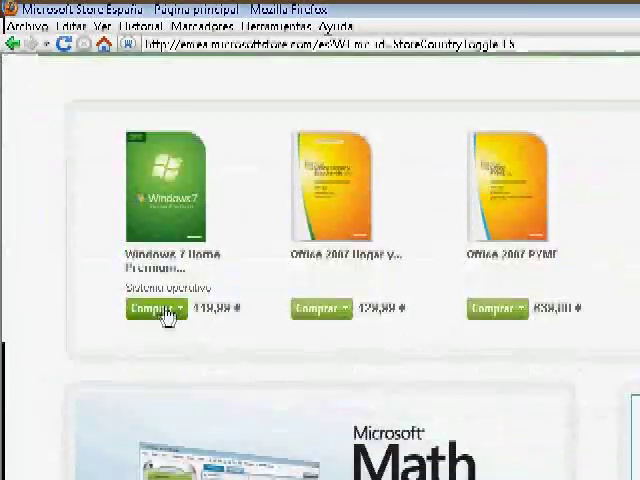
{"action": "left_click", "coordinate": [153, 308]}
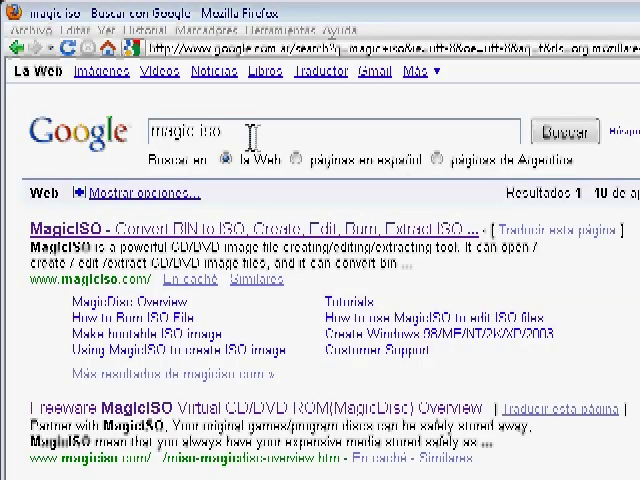
{"action": "mouse_move", "coordinate": [510, 185]}
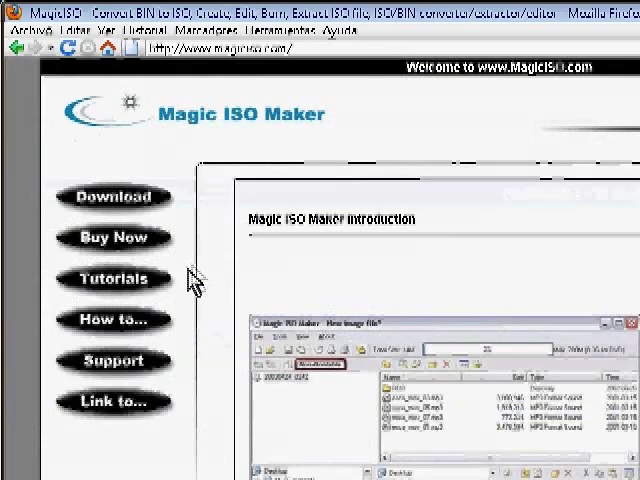
Open the Tutorials page on magiciso.com and scroll down
{"action": "left_click", "coordinate": [113, 279]}
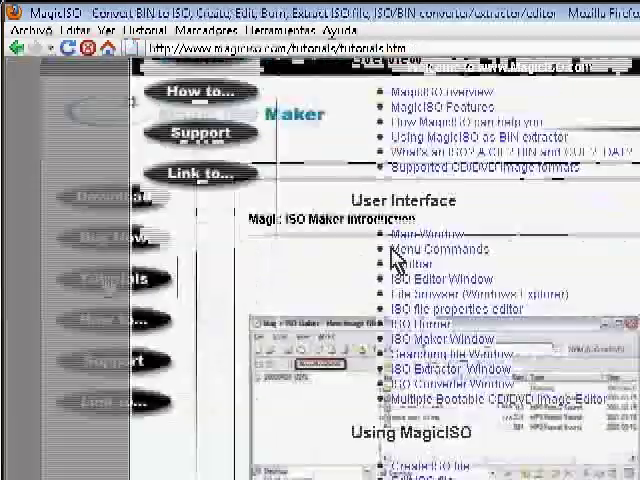
{"action": "scroll", "scroll_direction": "down", "scroll_amount": 3}
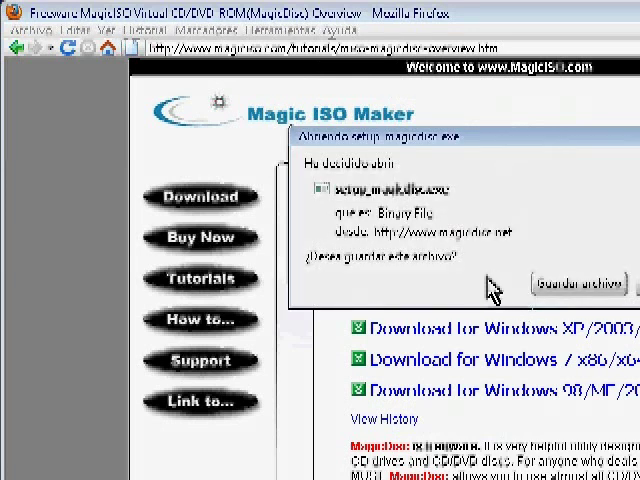
{"action": "mouse_move", "coordinate": [487, 290]}
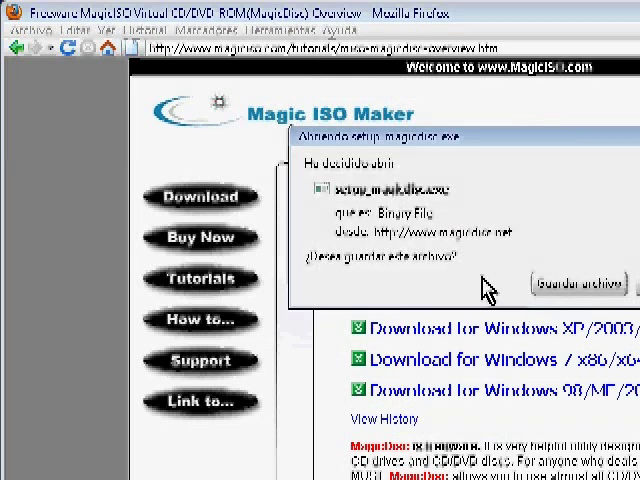
Save the MagicDisc setup file with Guardar archivo
{"action": "left_click", "coordinate": [577, 285]}
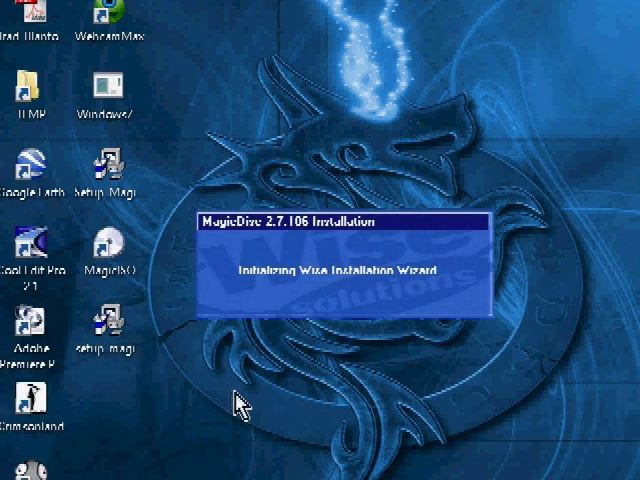
{"action": "mouse_move", "coordinate": [228, 405]}
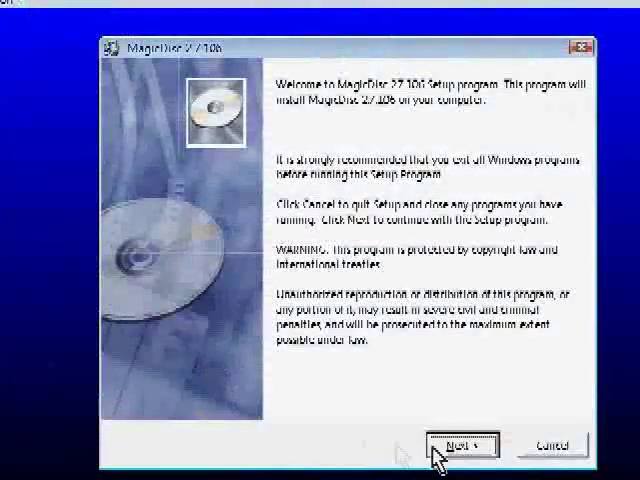
Click through the MagicDisc 2.7.106 setup wizard and finish it
{"action": "left_click", "coordinate": [457, 446]}
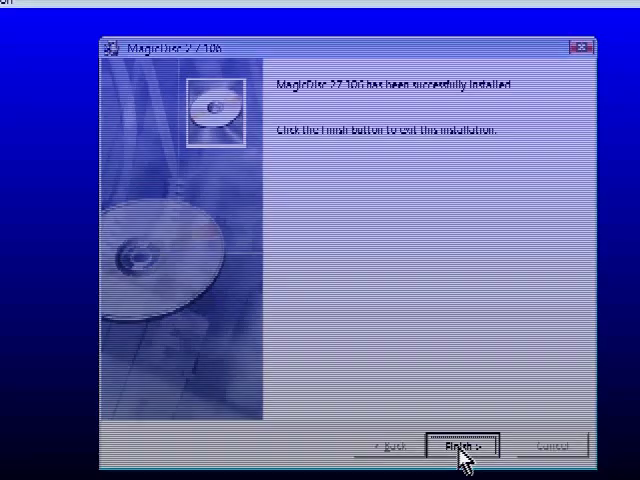
{"action": "left_click", "coordinate": [455, 445]}
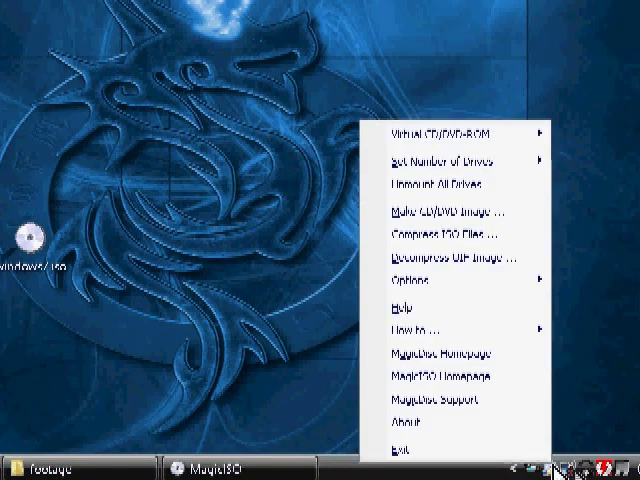
{"action": "mouse_move", "coordinate": [460, 165]}
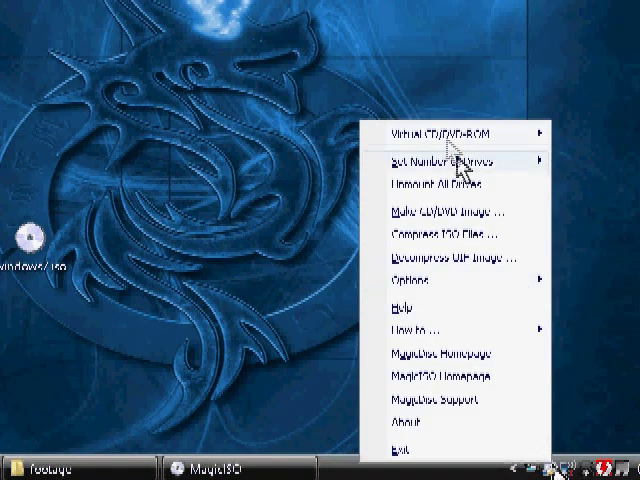
{"action": "mouse_move", "coordinate": [455, 134]}
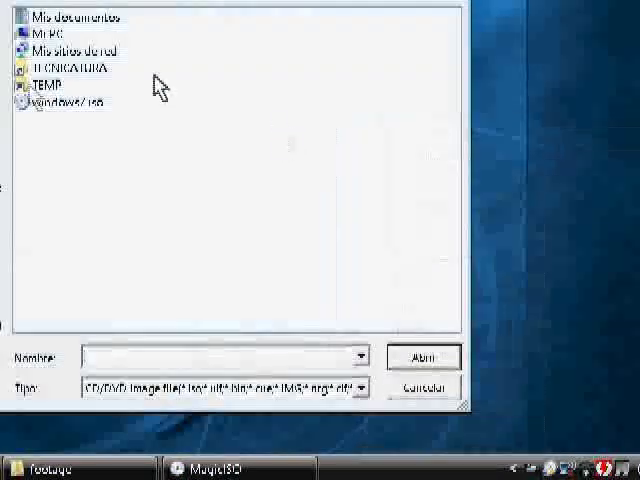
Select windows7.iso and mount it in the virtual drive with Abrir
{"action": "left_click", "coordinate": [60, 101]}
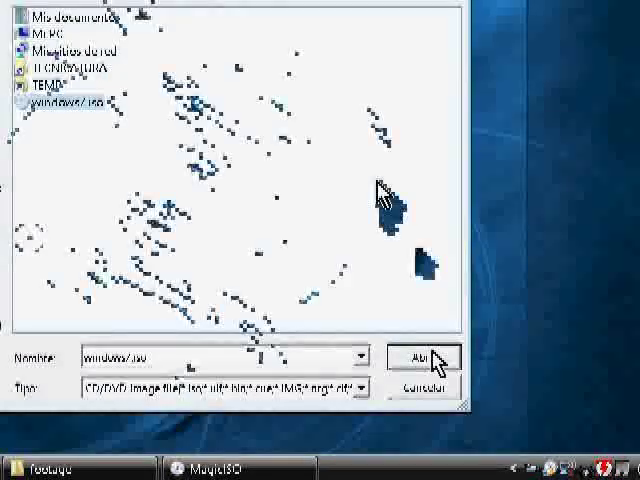
{"action": "left_click", "coordinate": [422, 358]}
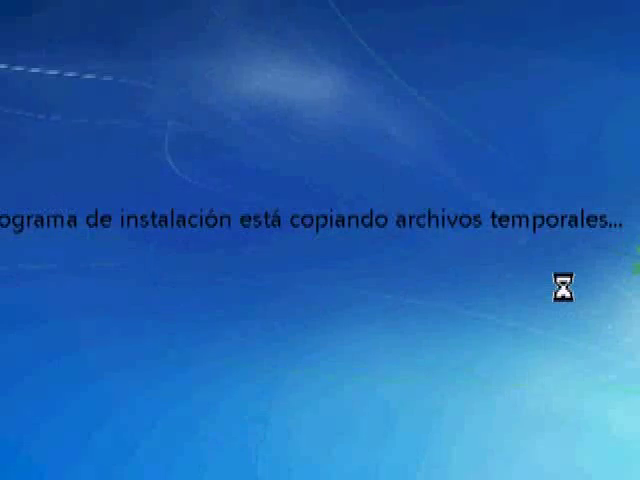
{"action": "mouse_move", "coordinate": [490, 273]}
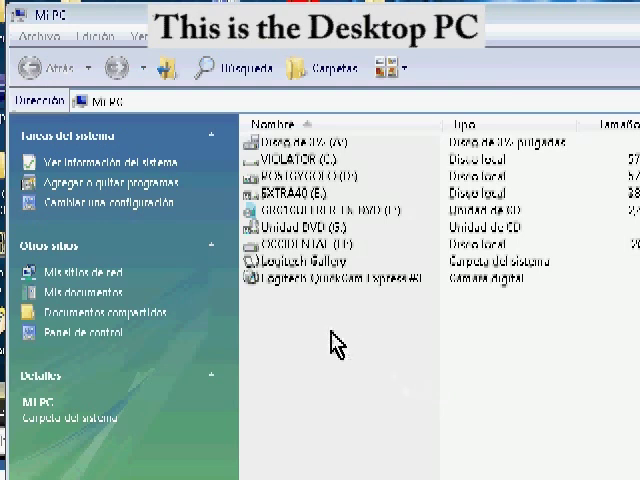
{"action": "mouse_move", "coordinate": [300, 243]}
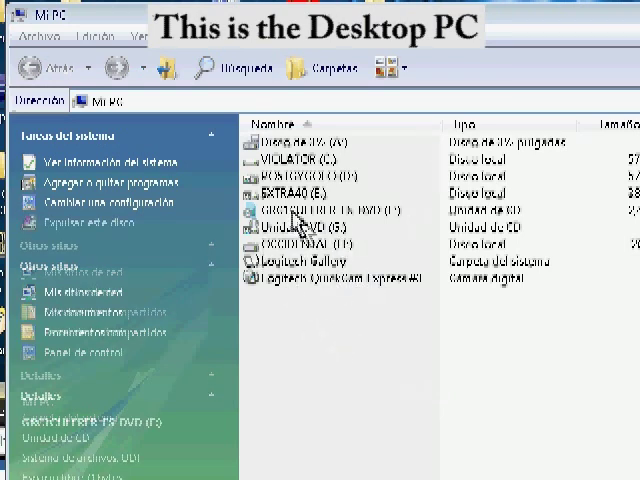
Enable Compartir esta carpeta en la red in the DVD drive's sharing properties
{"action": "right_click", "coordinate": [300, 210]}
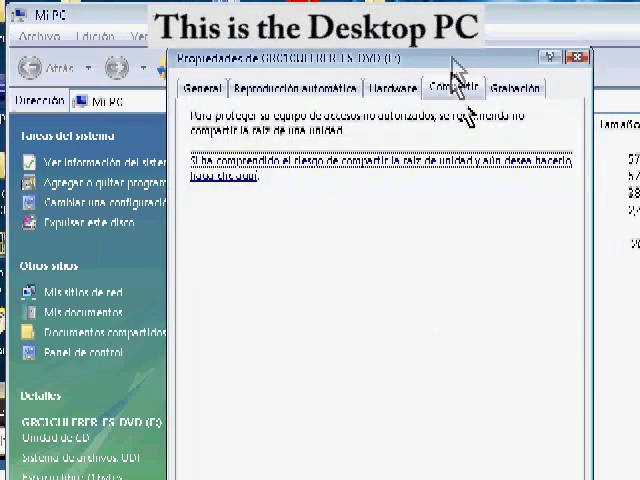
{"action": "left_click", "coordinate": [210, 178]}
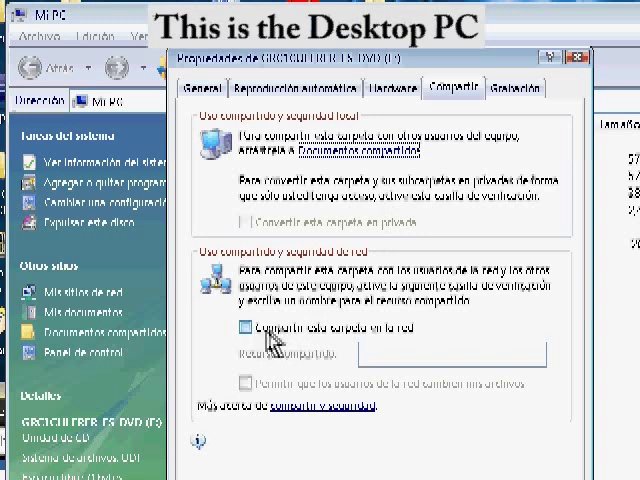
{"action": "left_click", "coordinate": [246, 331]}
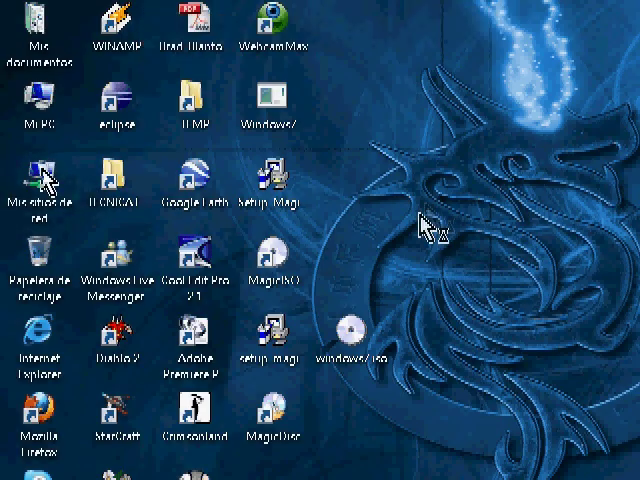
Open Mis sitios de red, then f en Phoenix, and run setup.exe
{"action": "double_click", "coordinate": [39, 178]}
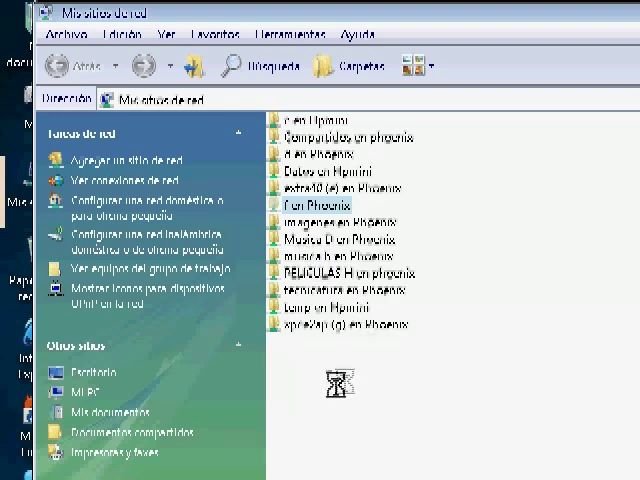
{"action": "double_click", "coordinate": [310, 204]}
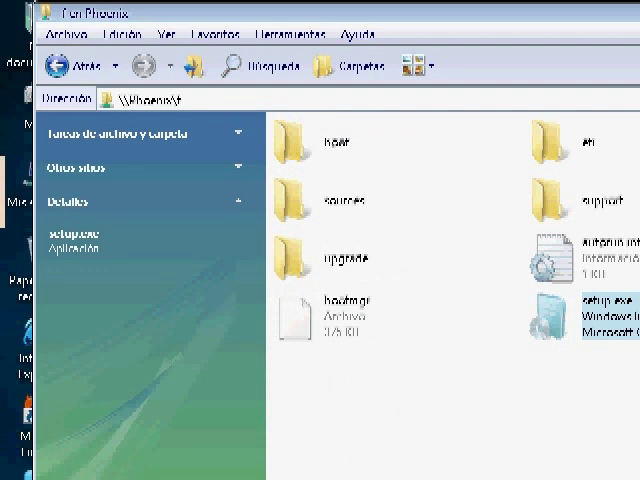
{"action": "double_click", "coordinate": [593, 315]}
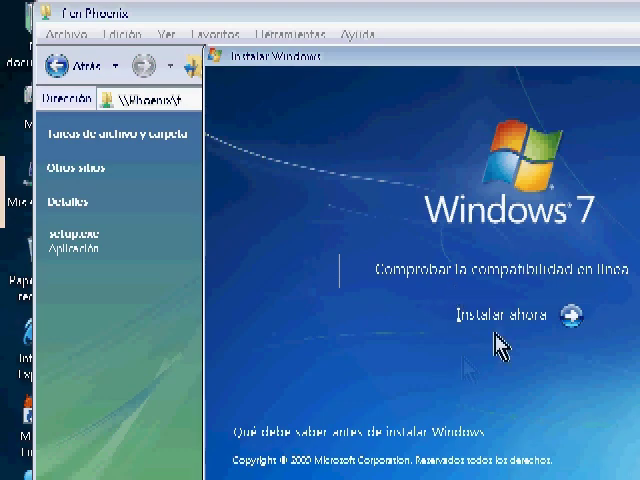